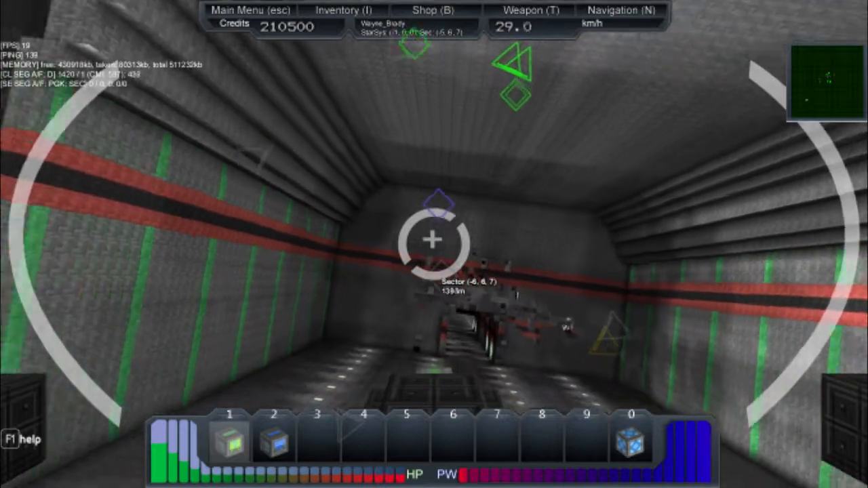
Bring up the inventory panel and look over the stored block stacks
left_click(343, 9)
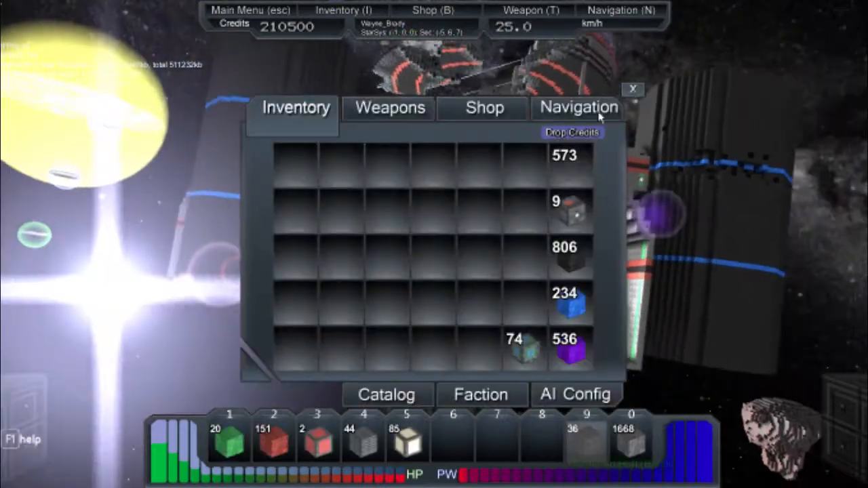
left_click(632, 88)
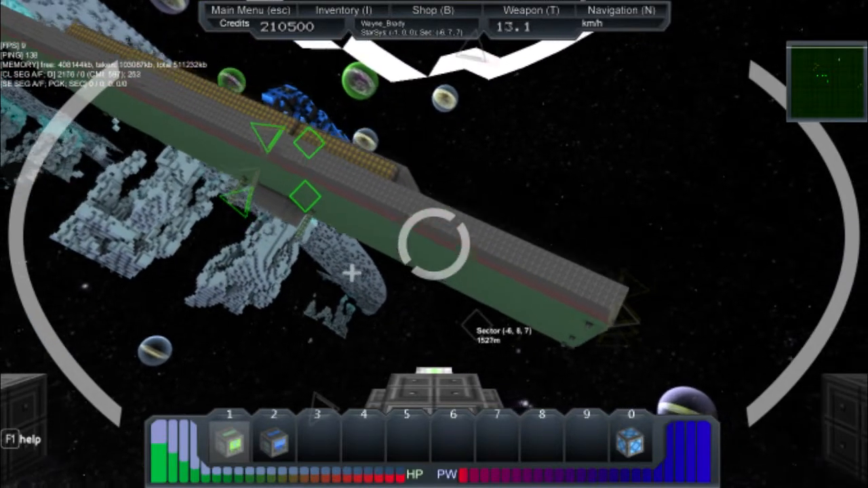
Thrust forward along the station toward the asteroids and close in on one
key("w")
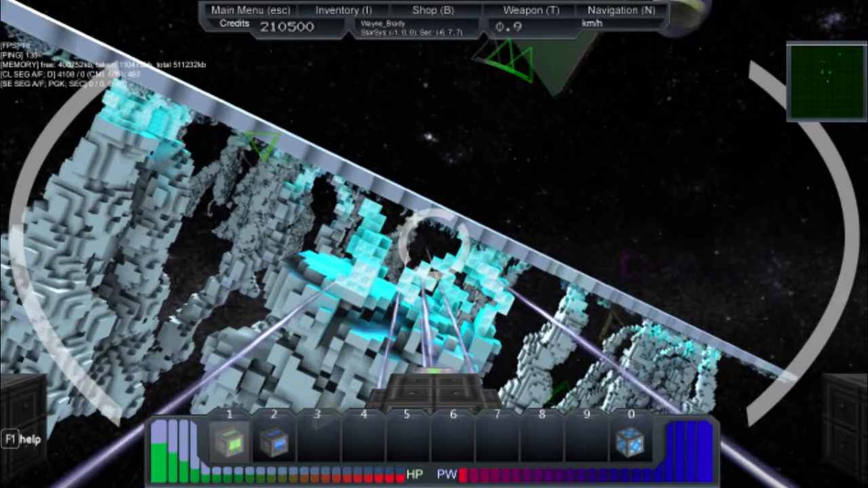
Move the ship forward and upward while positioning to add hull blocks
key("w")
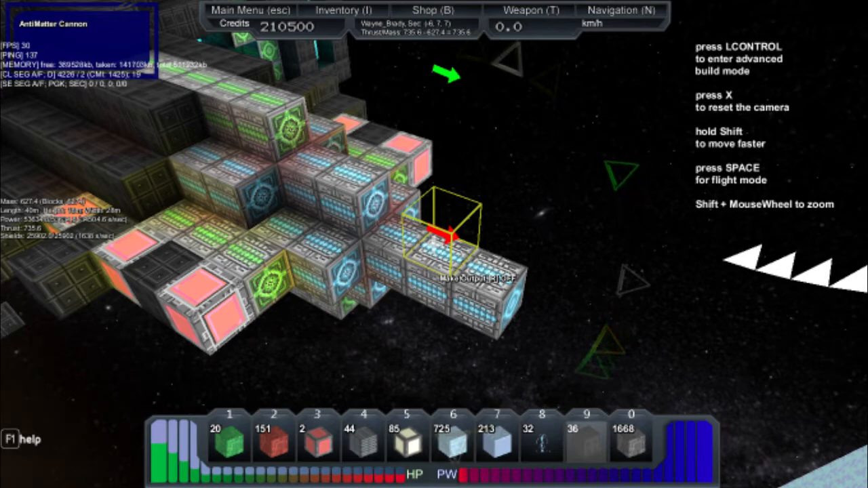
key("space")
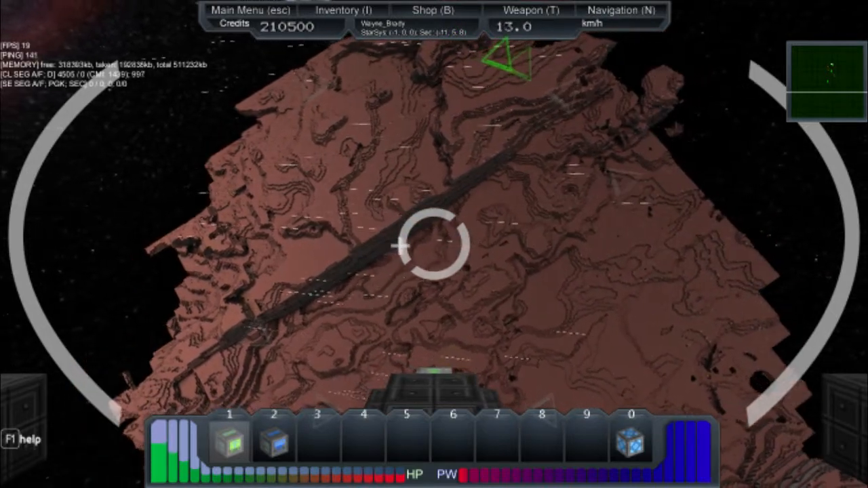
Steer the ship down low over the red planet's rocky surface
left_click(434, 244)
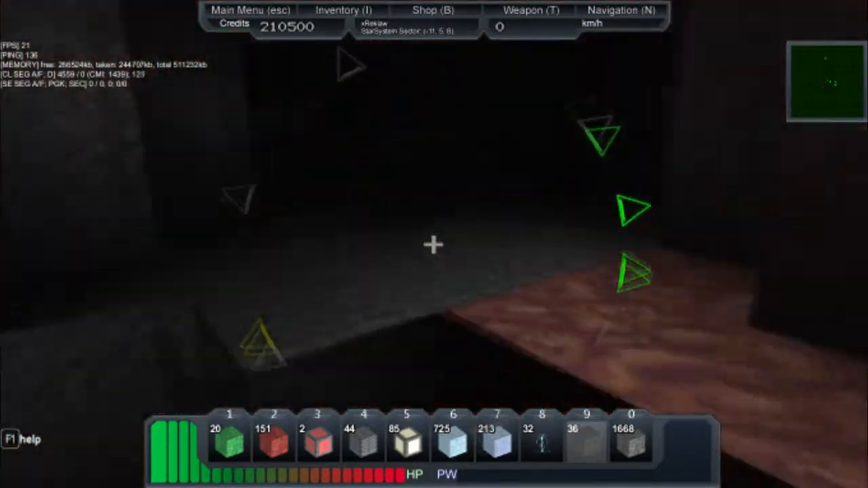
mouse_move(434, 244)
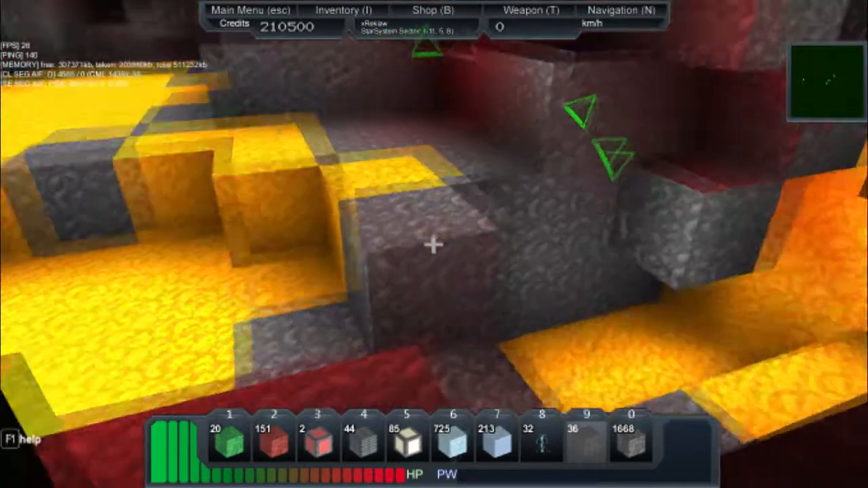
mouse_move(434, 244)
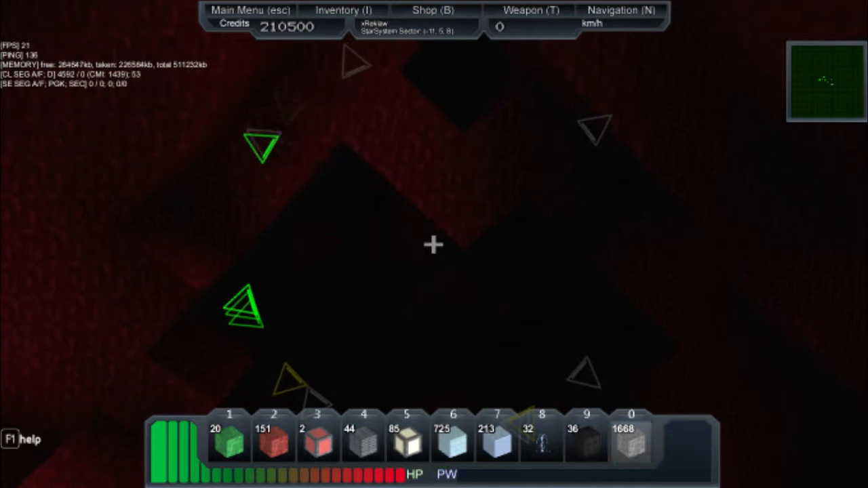
Bring up the inventory while standing on the dark red terrain
left_click(341, 11)
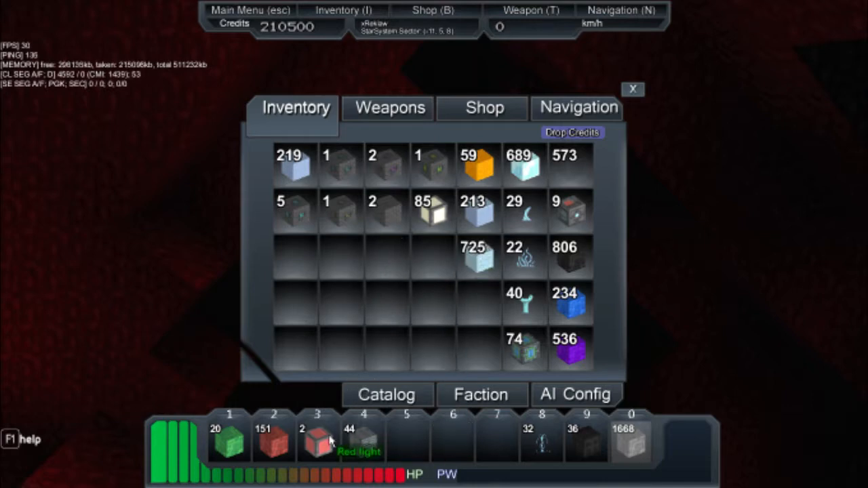
Move the hotbar block stacks into the inventory storage grid, clearing the hotbar
left_click_drag(315, 441, 432, 255)
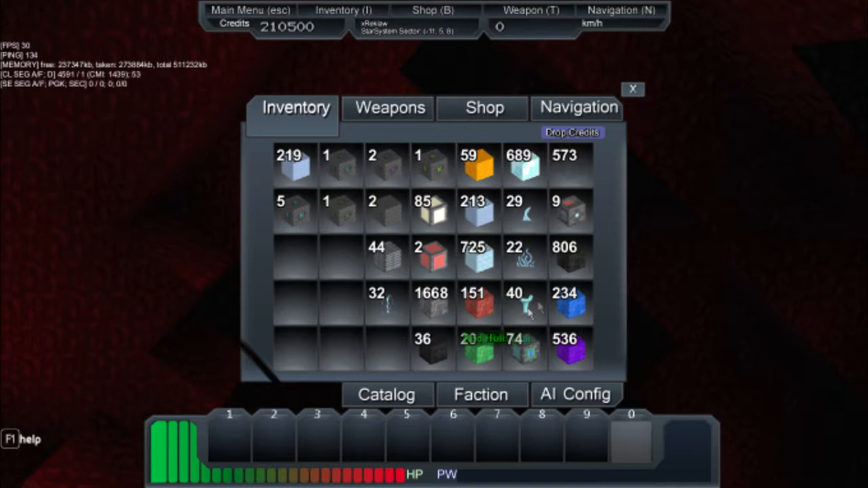
left_click(637, 87)
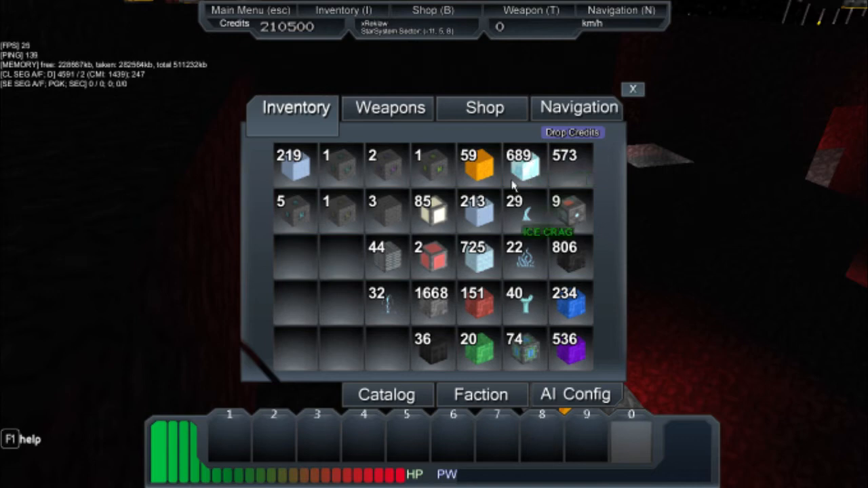
left_click(635, 87)
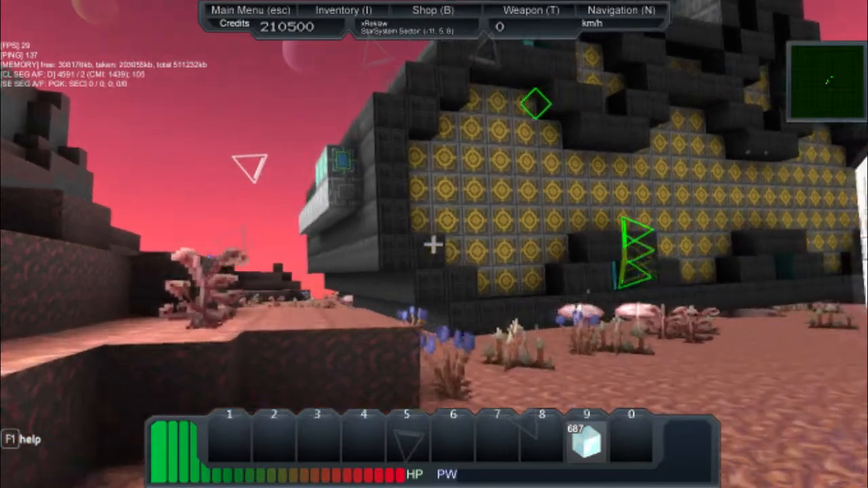
mouse_move(434, 244)
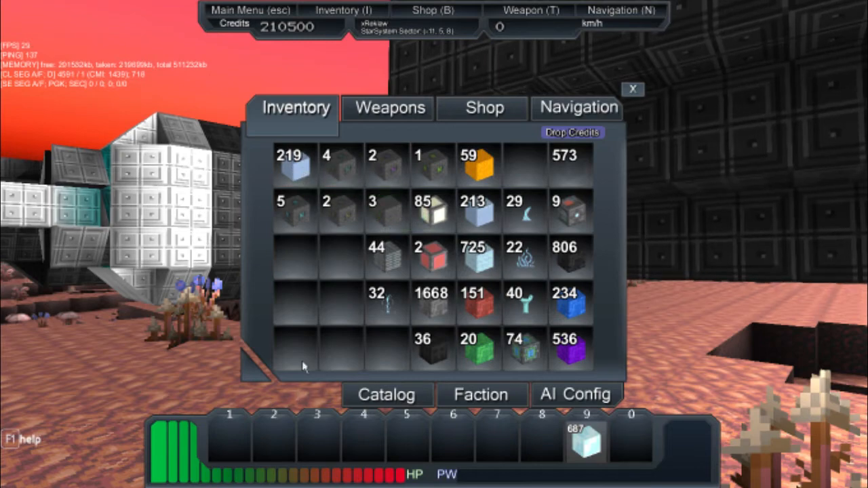
Put a second block stack onto hotbar slot 3 for pillaring up into the ship
left_click_drag(292, 163, 314, 441)
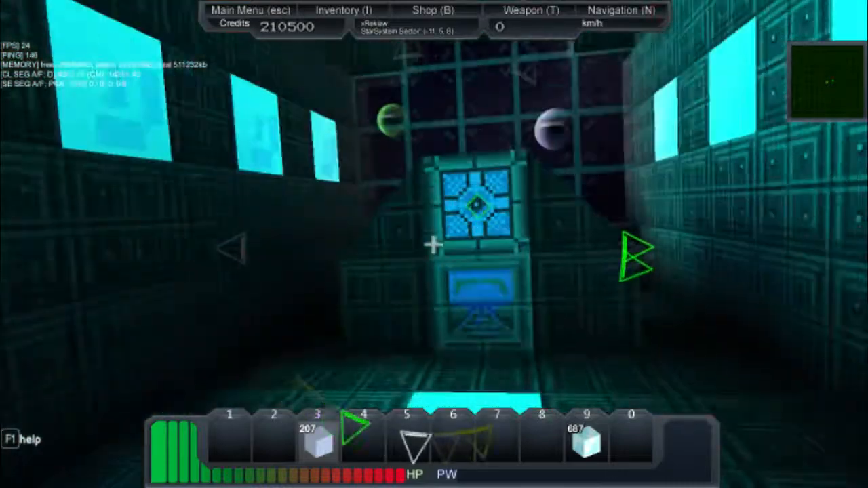
Take the ship's controls at the core and fly off into open space
key("r")
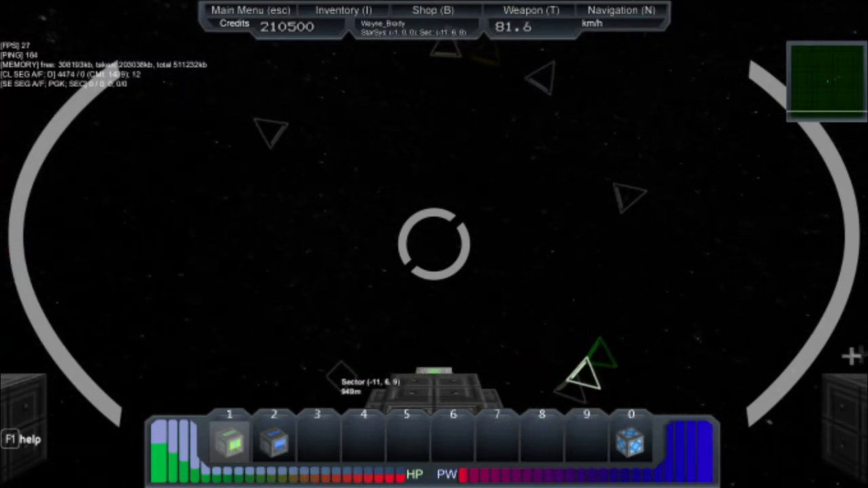
left_click(618, 10)
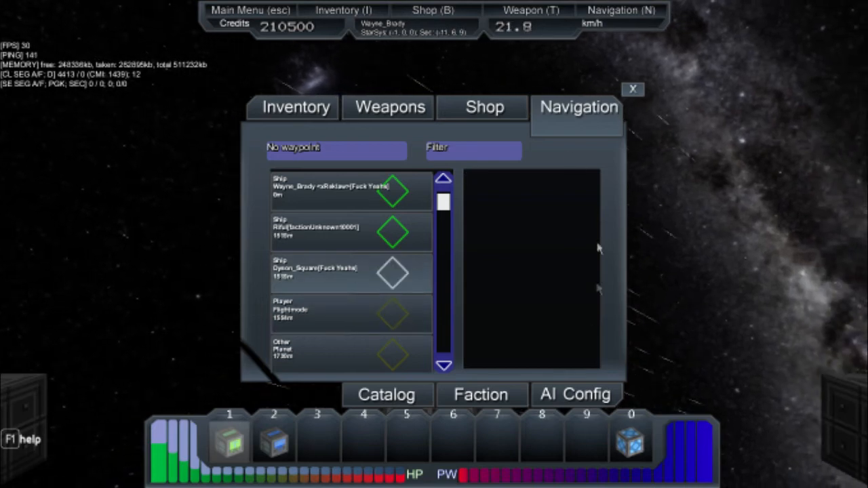
left_click(634, 88)
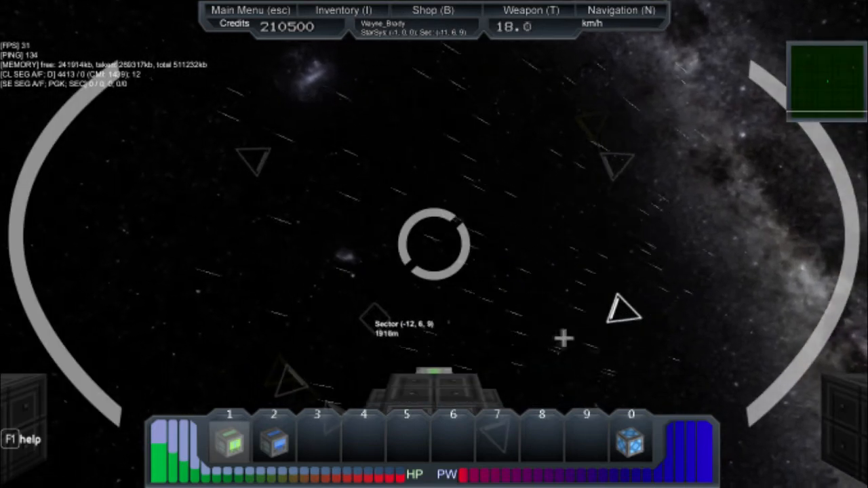